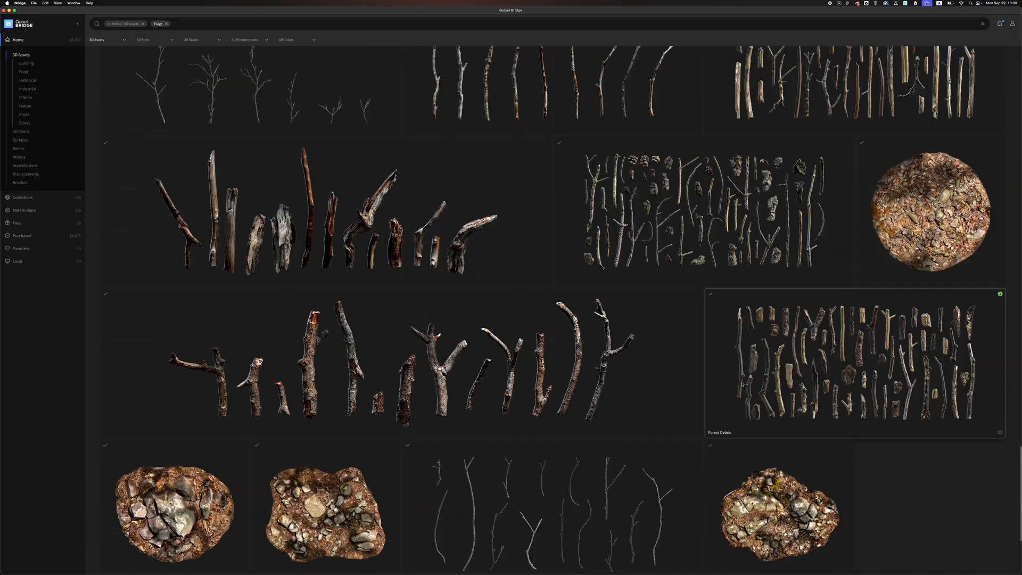
- Select the Forest Debris asset among the Twigs-tagged 3D assets in Bridge
left_click(352, 228)
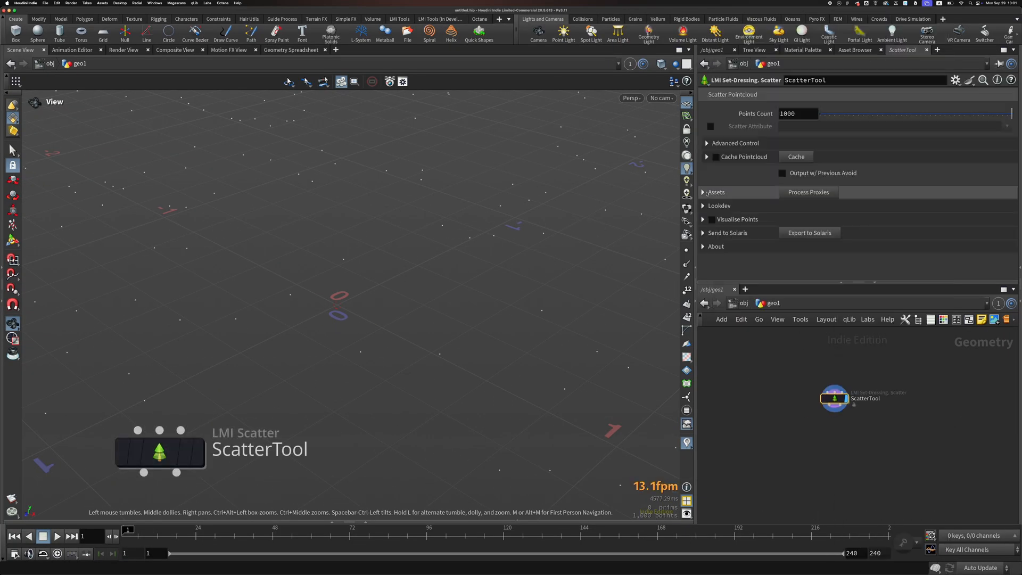
- Send the scattered twig assets from ScatterTool to a Solaris stage network with Export to Solaris
left_click(435, 232)
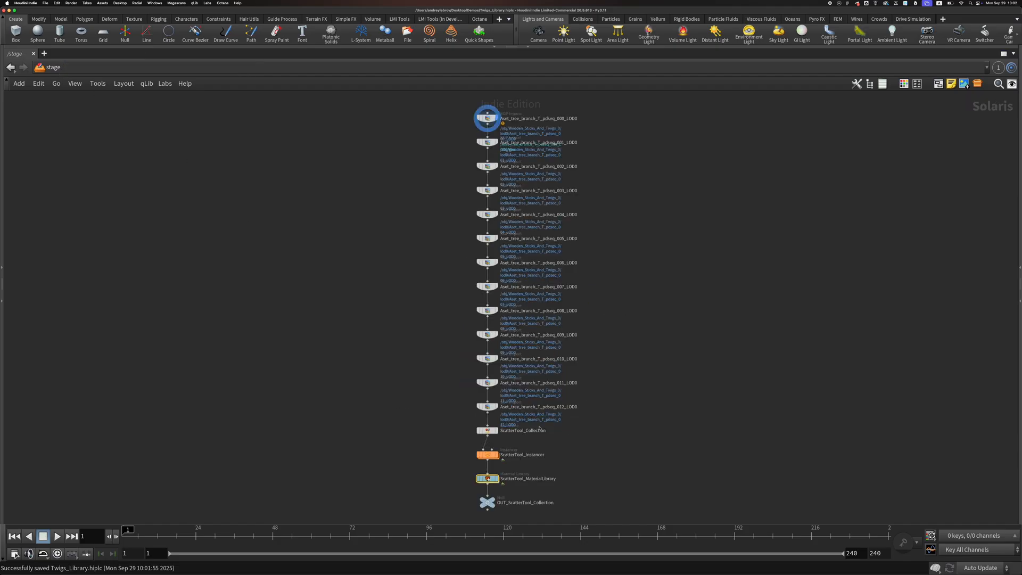
- Move the ScatterTool_Instancer node to the left in the /stage network
left_click_drag(487, 454, 422, 451)
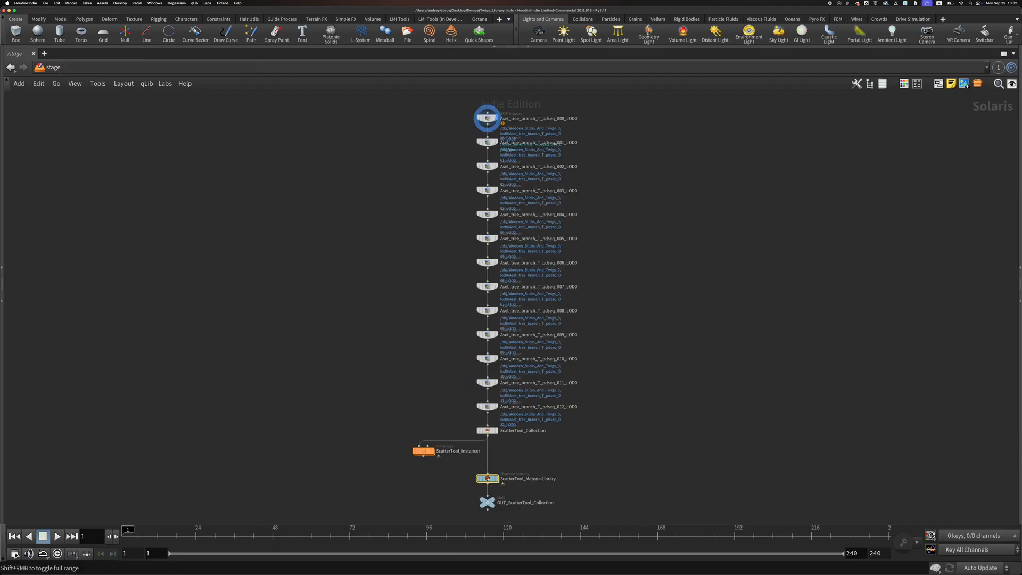
scroll("down", 3)
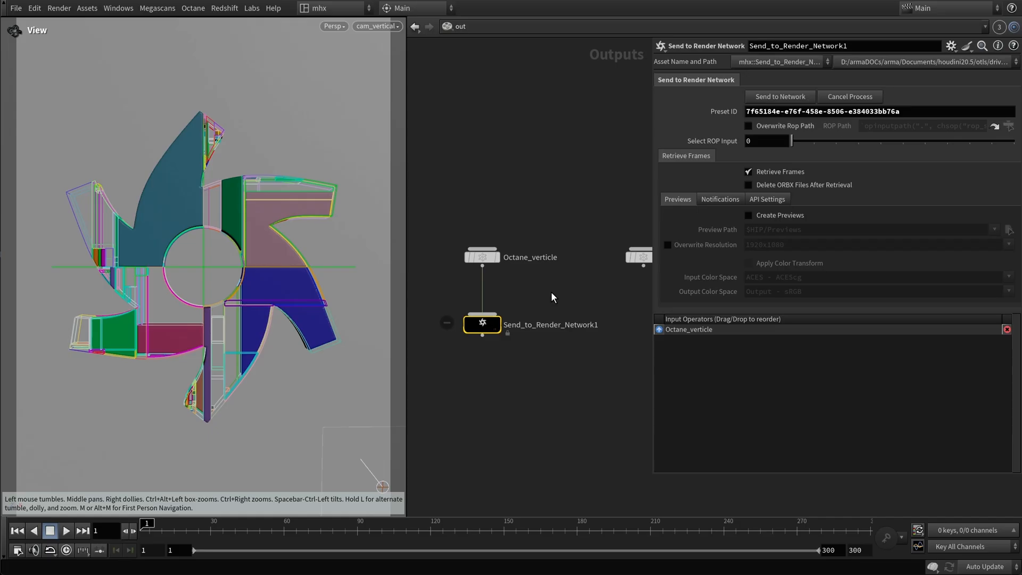
- Submit the Octane render job to Render Network and dive into Send_to_Render_Network1's tasks
left_click(449, 26)
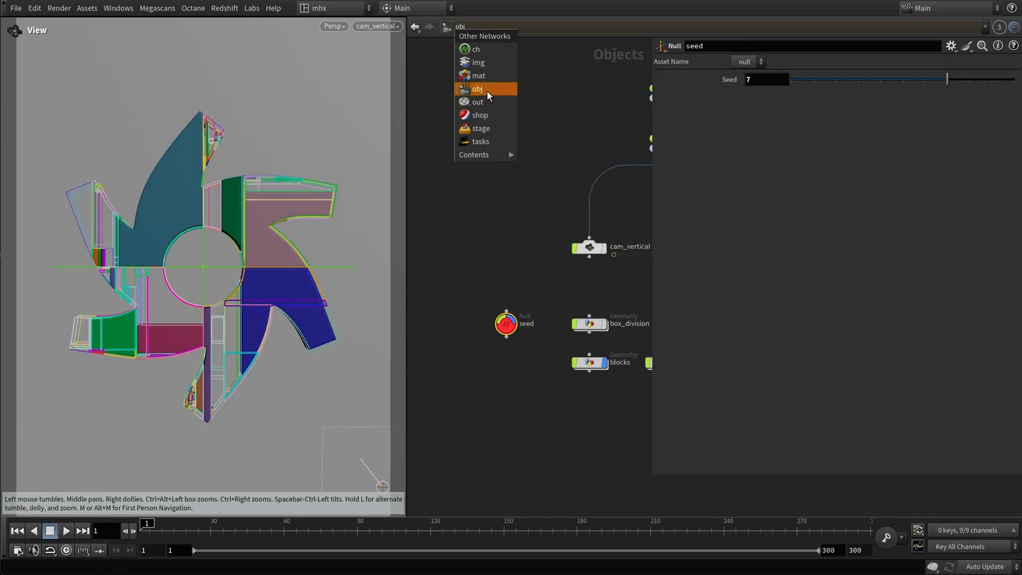
left_click(478, 101)
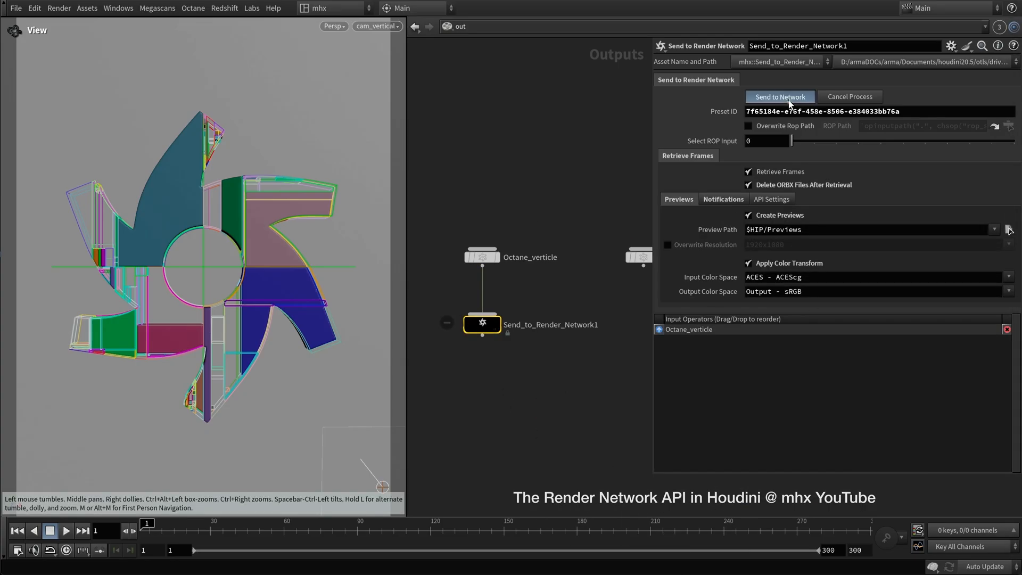
left_click(779, 96)
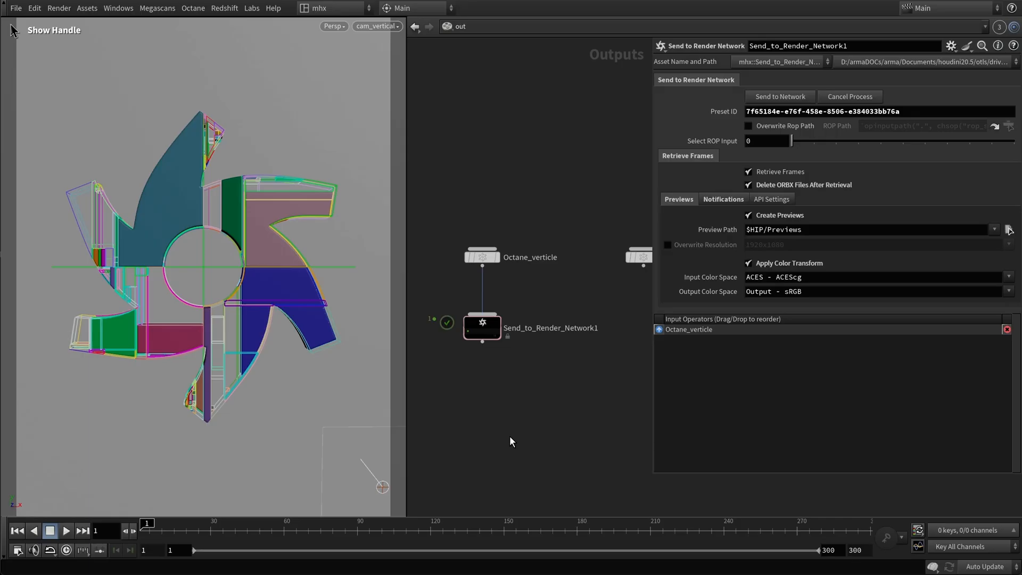
left_click(482, 327)
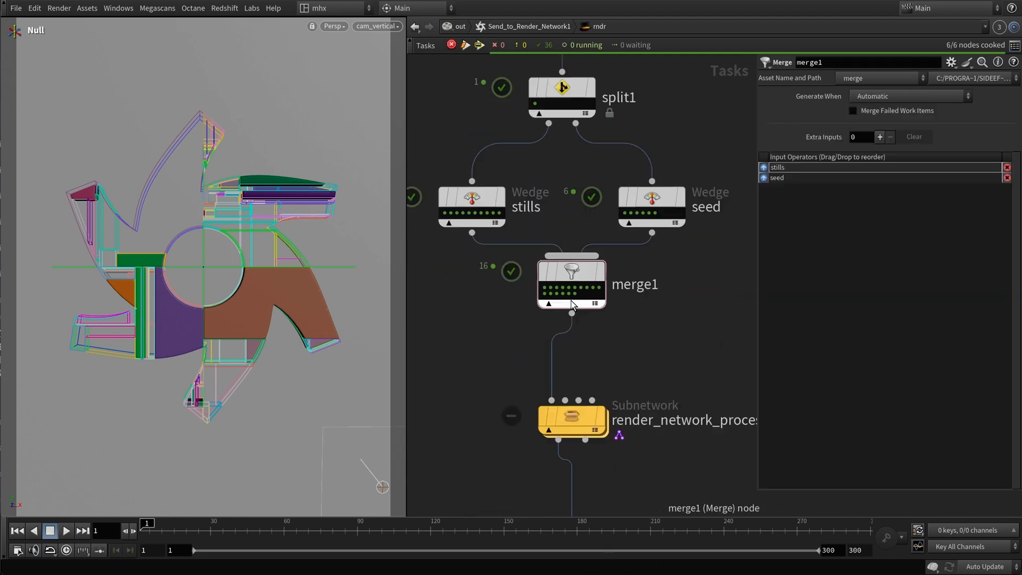
- Inspect merge1, which combines the stills and seed wedges in the task network
left_click(460, 26)
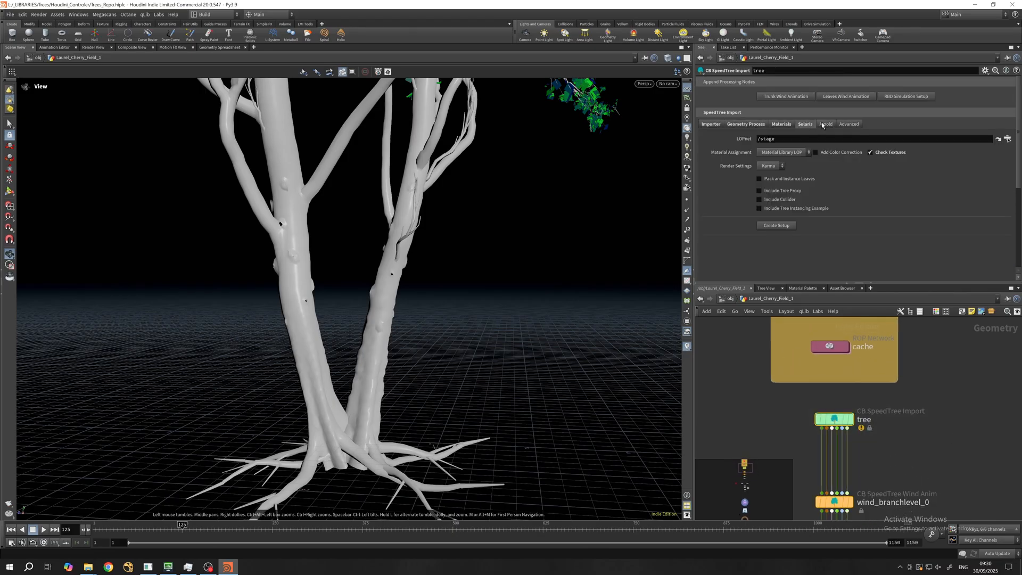
- View the LMI File Cache tree with leaves and scrub through its wind animation
left_click(710, 124)
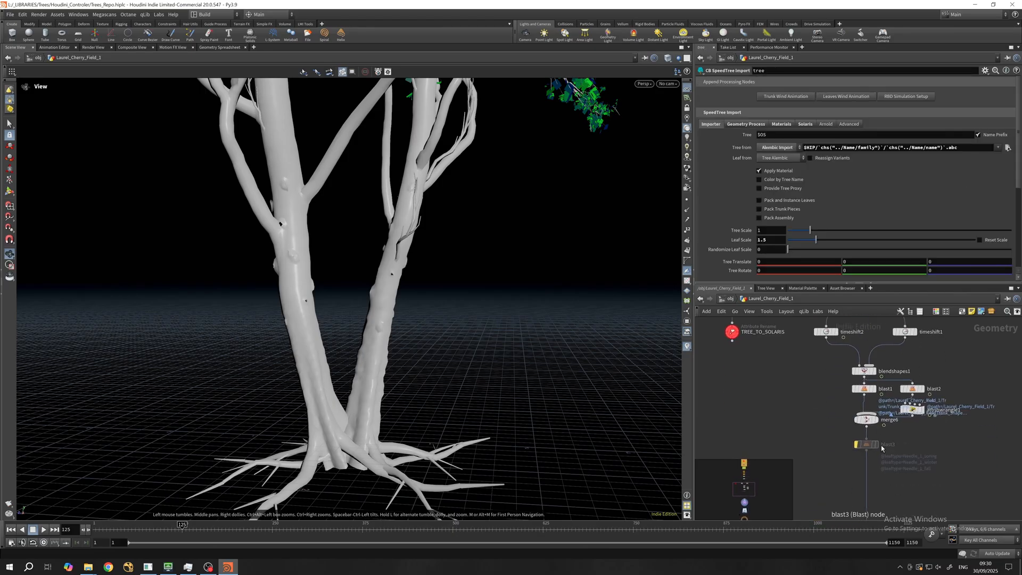
left_click(843, 448)
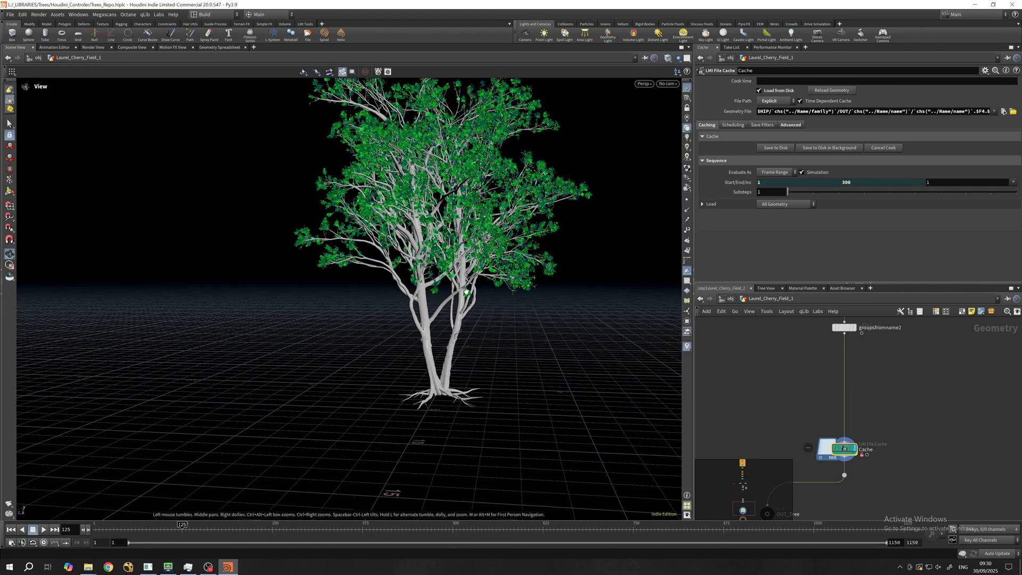
left_click_drag(181, 525, 147, 525)
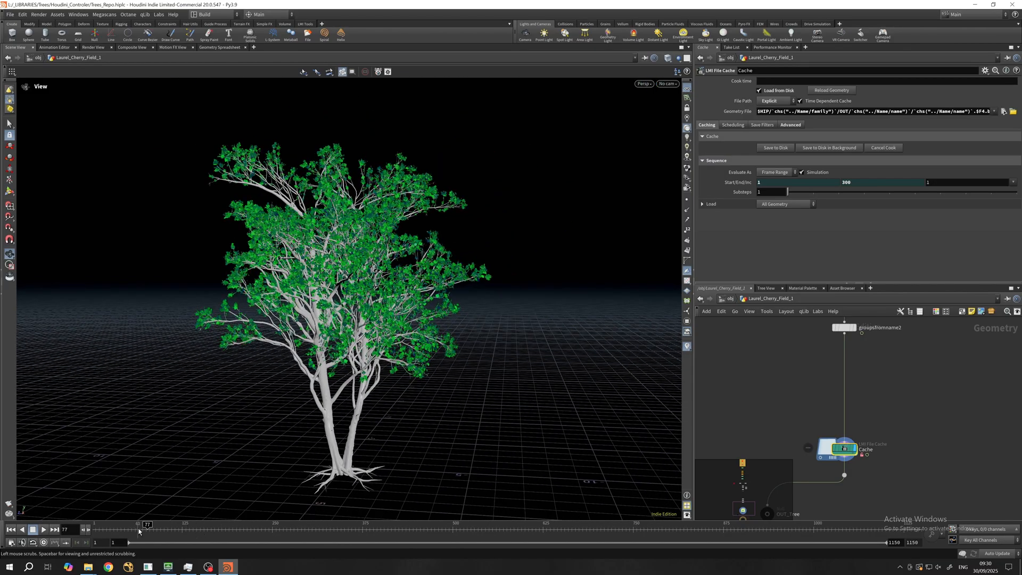
left_click_drag(147, 525, 141, 525)
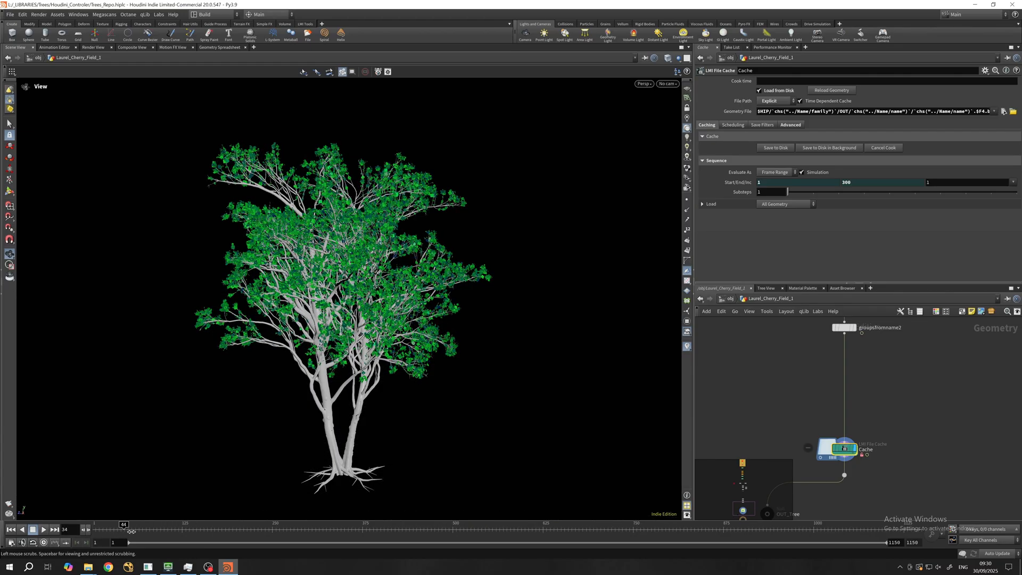
left_click_drag(124, 532, 158, 533)
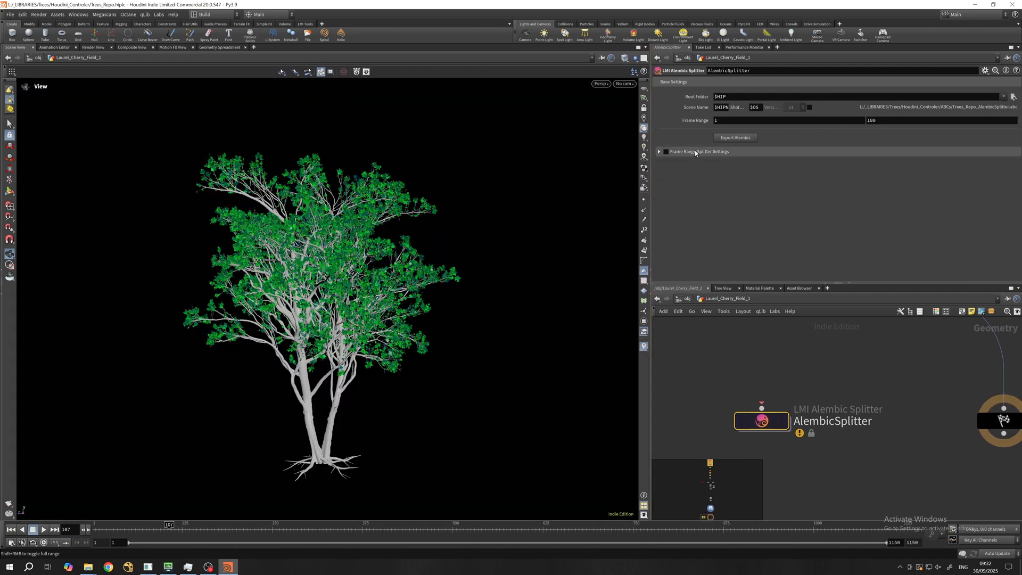
- Expand AlembicSplitter's Frame Range Splitter Settings to show the frames-per-block option
left_click(658, 151)
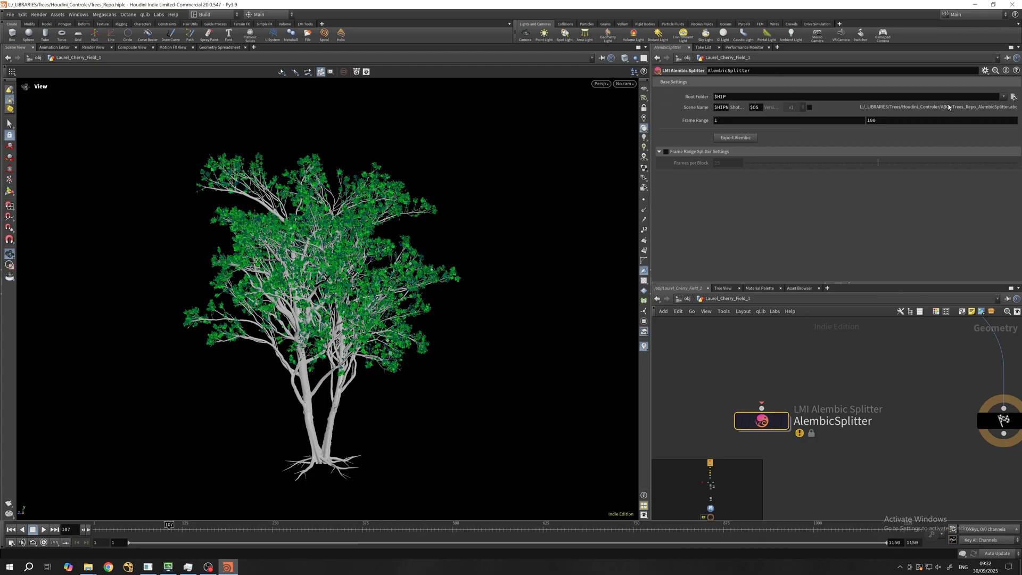
mouse_move(661, 482)
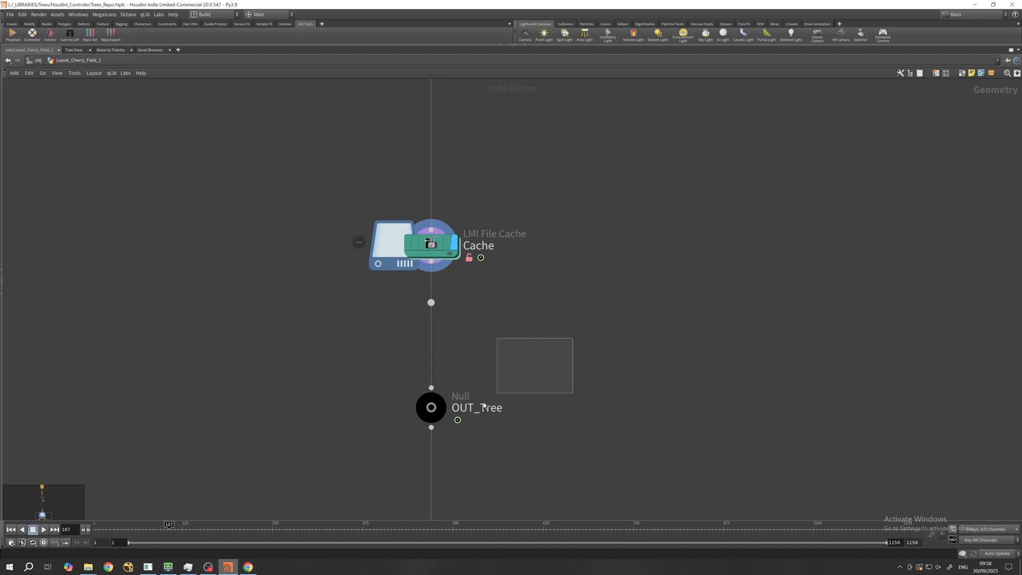
- Create the Repo Export rig, confirm it, and select OCTANE_REPOSITORY_CONTROL
left_click(431, 406)
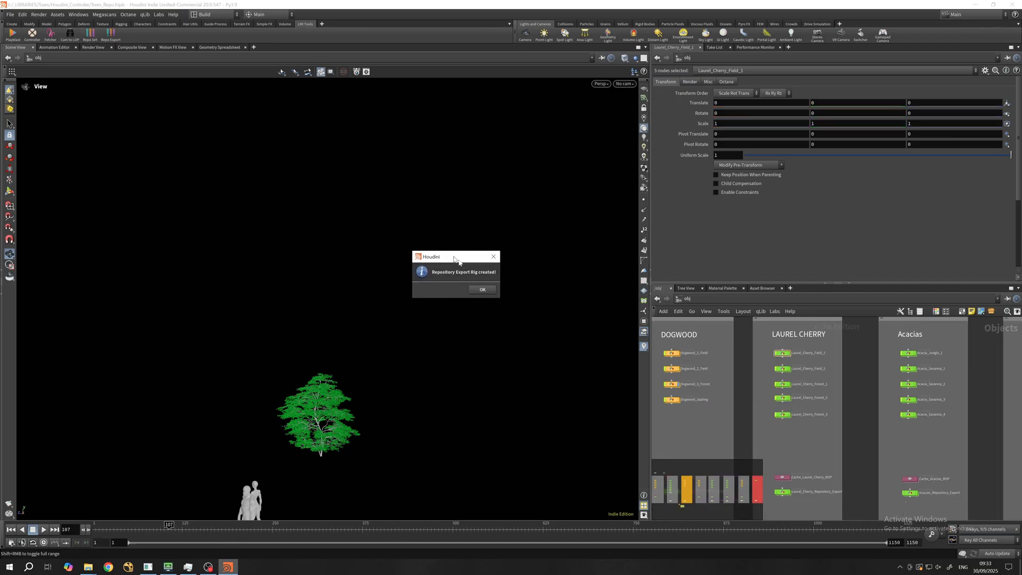
left_click(482, 289)
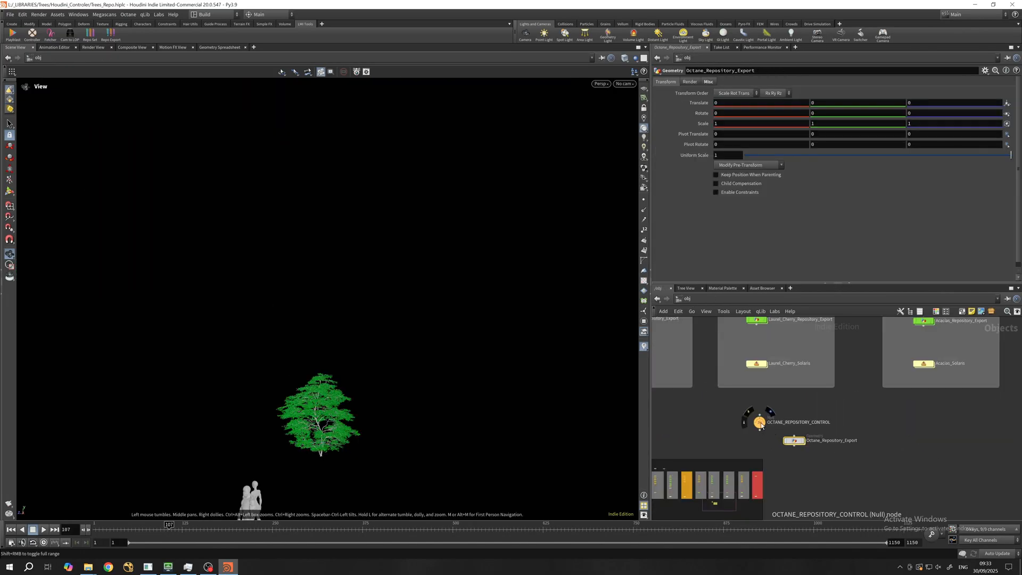
left_click(758, 421)
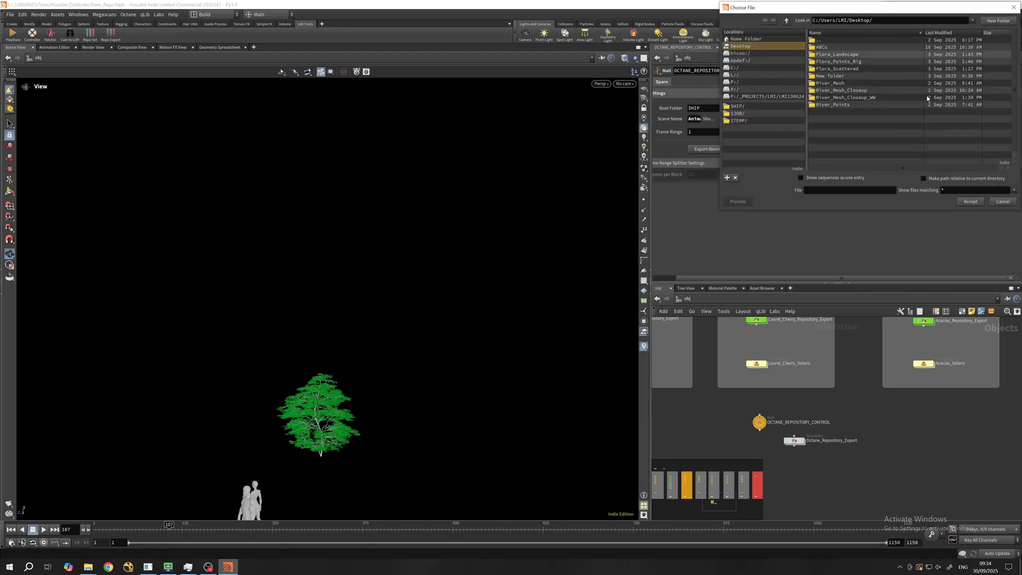
- Batch-export the tree alembics with root folder C:/Users/LMI/Desktop/Demo/
left_click(969, 200)
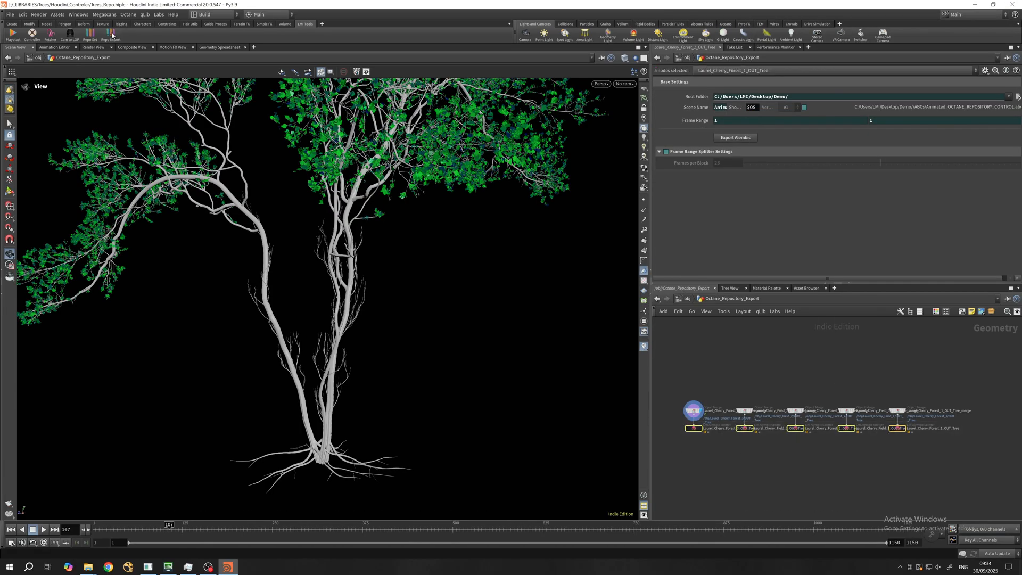
left_click(735, 138)
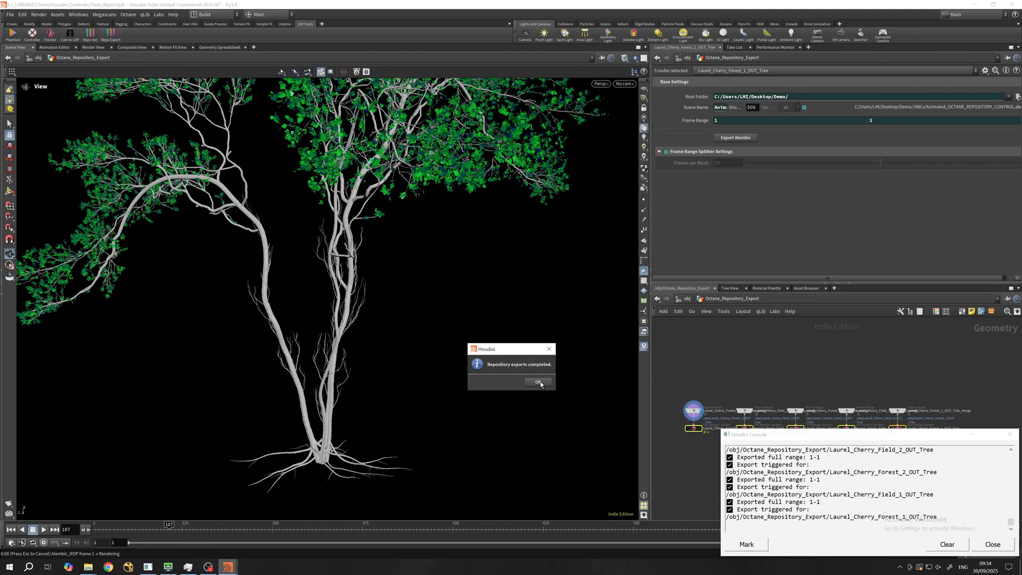
left_click(537, 381)
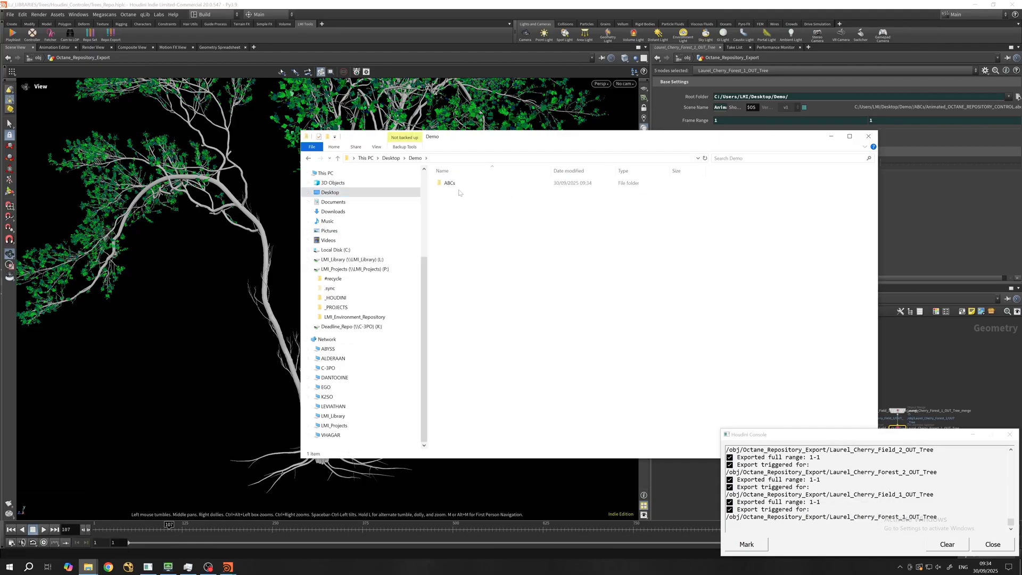